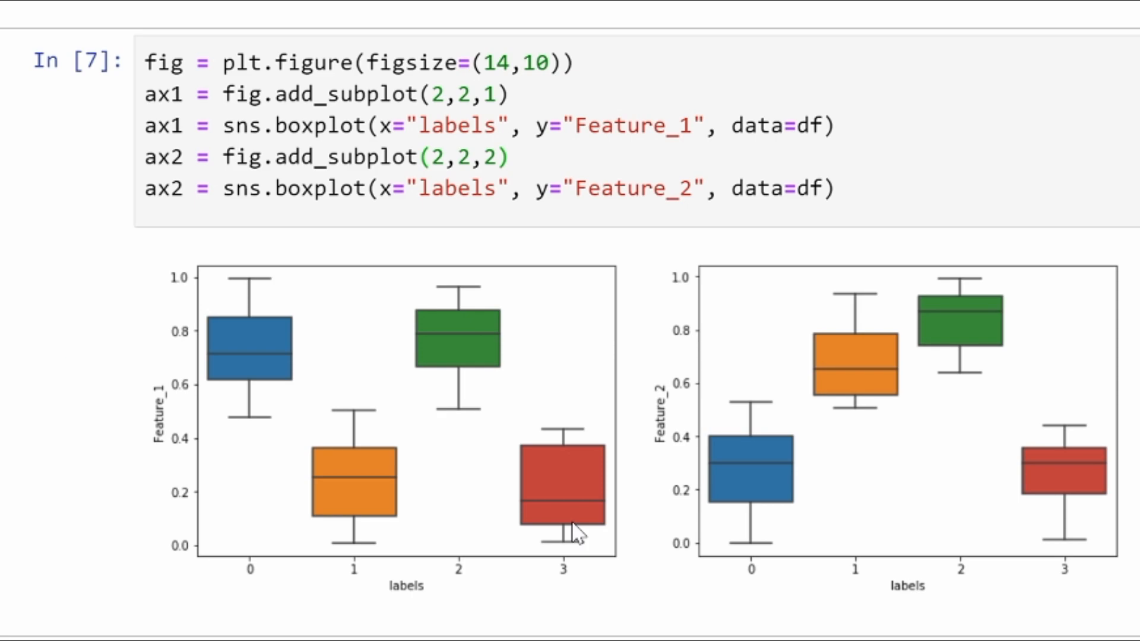
{"action": "mouse_move", "coordinate": [464, 475]}
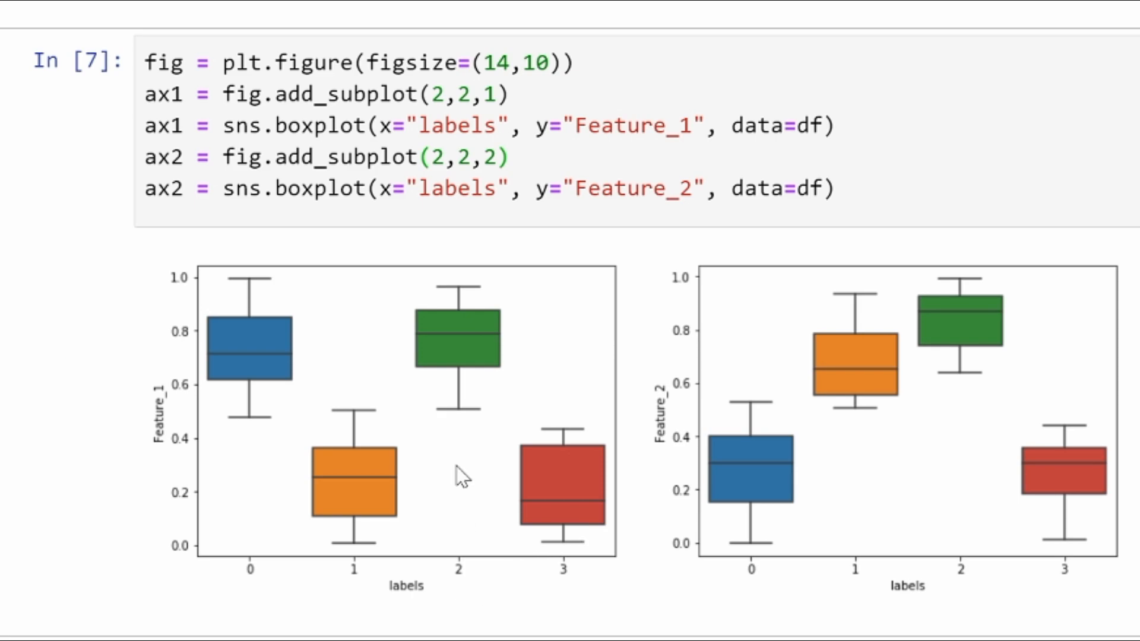
{"action": "mouse_move", "coordinate": [459, 522]}
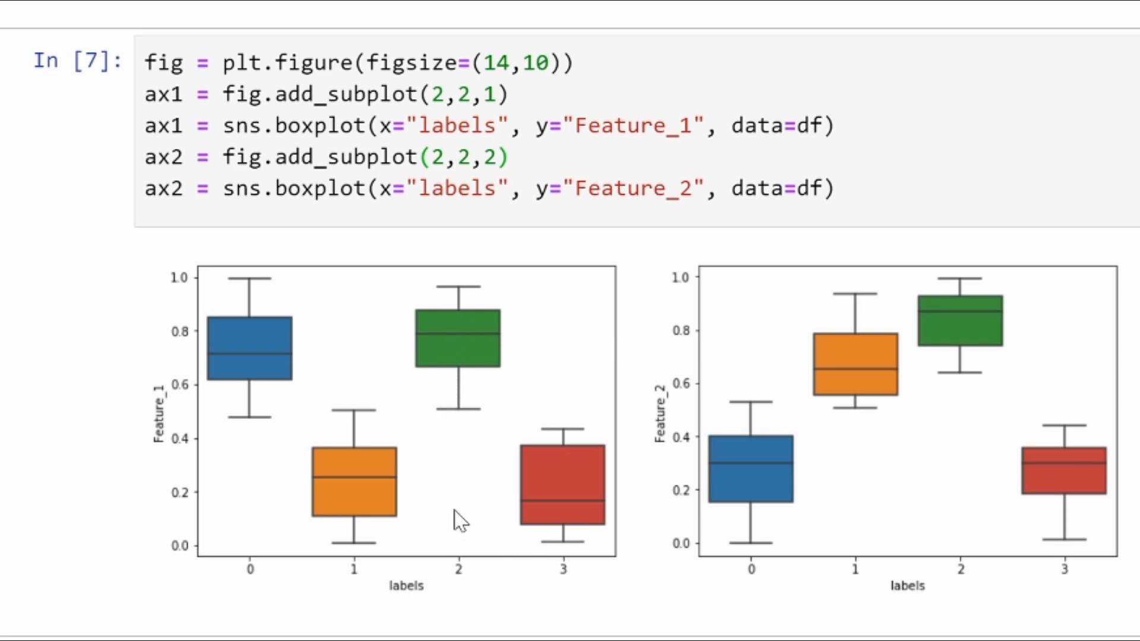
{"action": "mouse_move", "coordinate": [177, 443]}
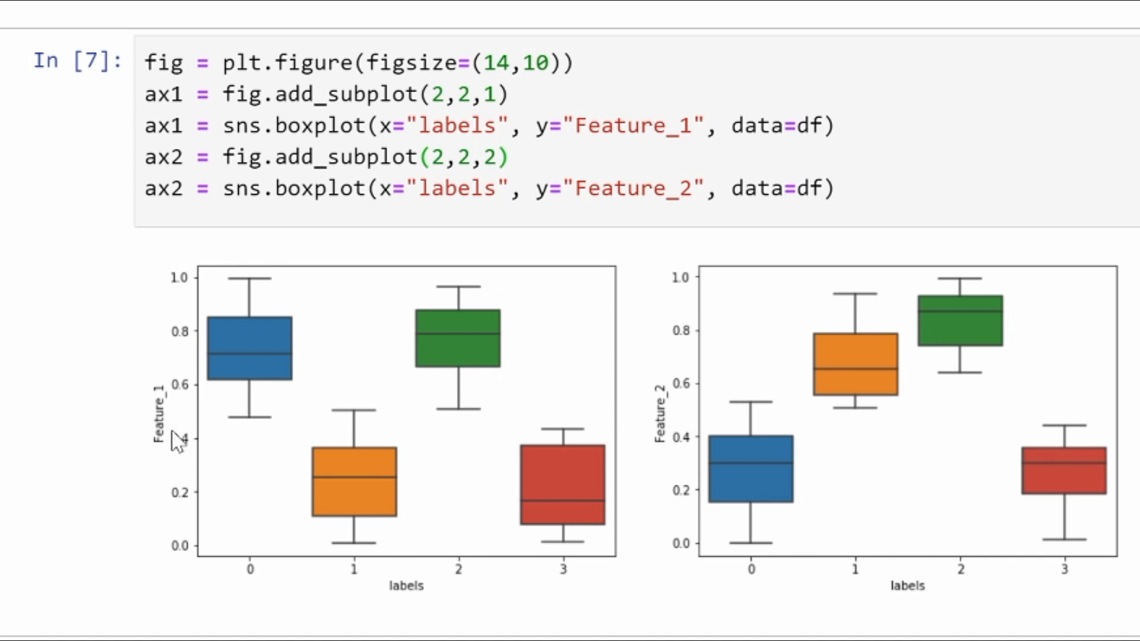
{"action": "mouse_move", "coordinate": [960, 339]}
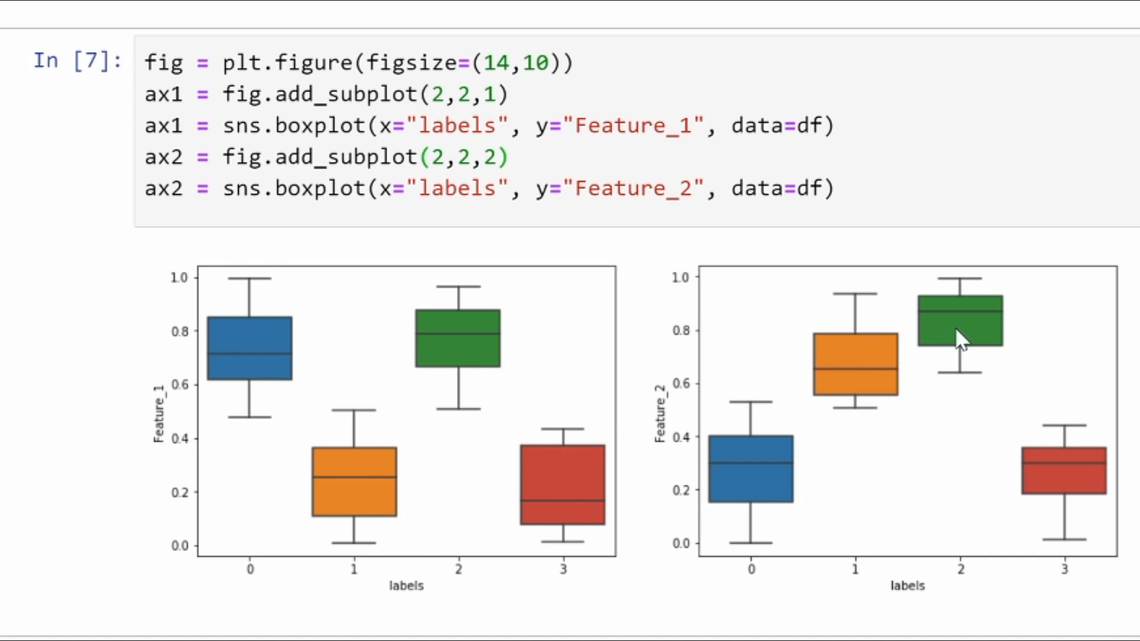
{"action": "mouse_move", "coordinate": [778, 554]}
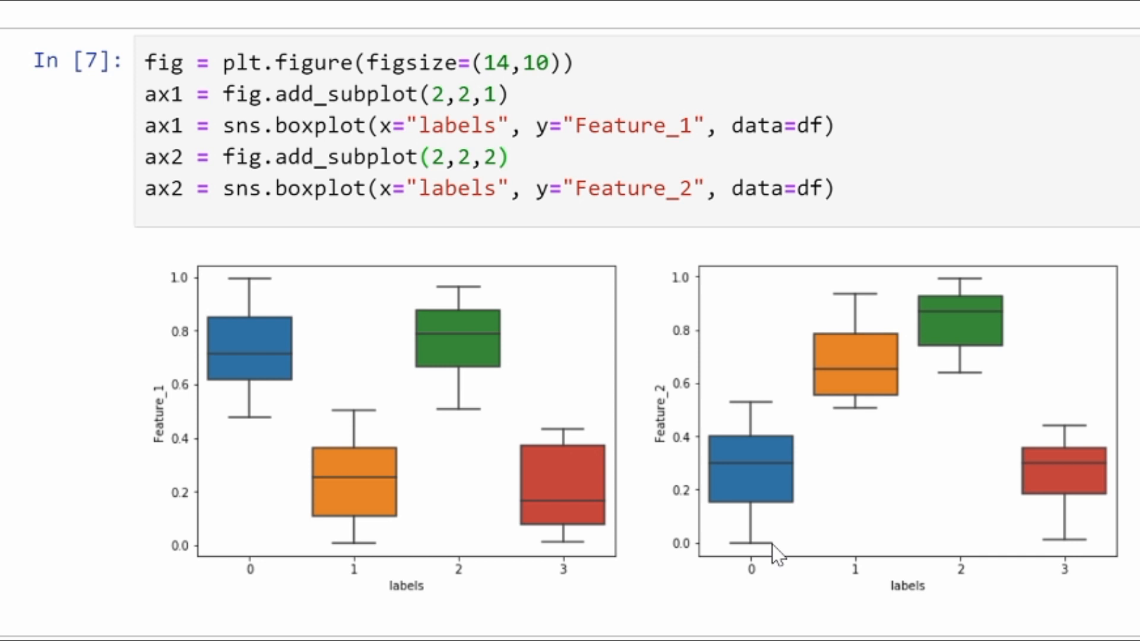
{"action": "mouse_move", "coordinate": [784, 535]}
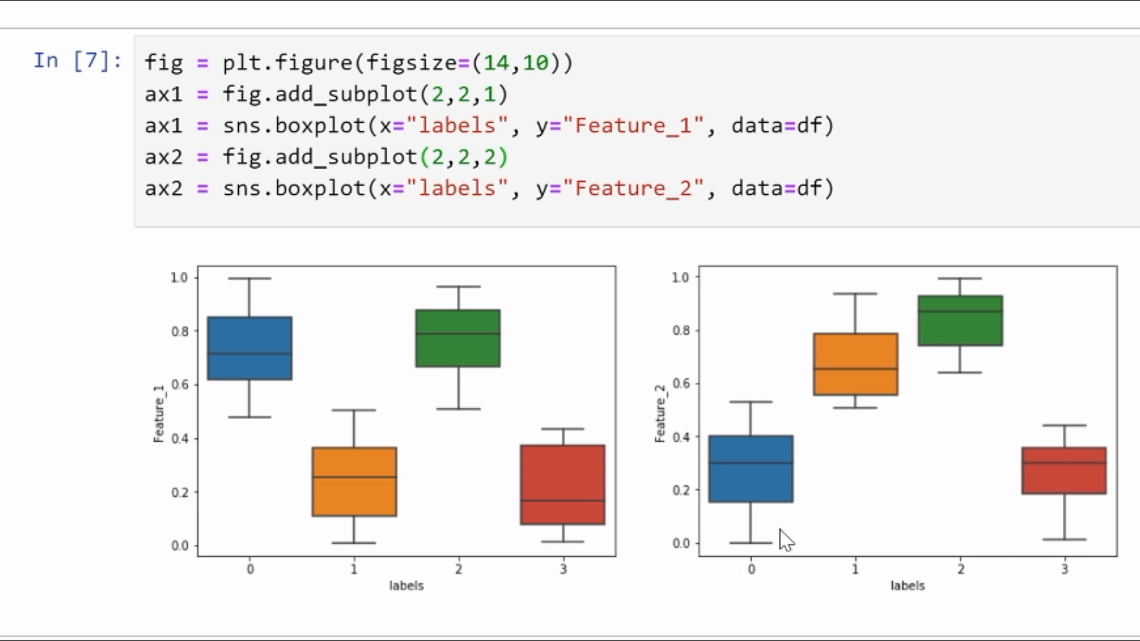
{"action": "mouse_move", "coordinate": [774, 480]}
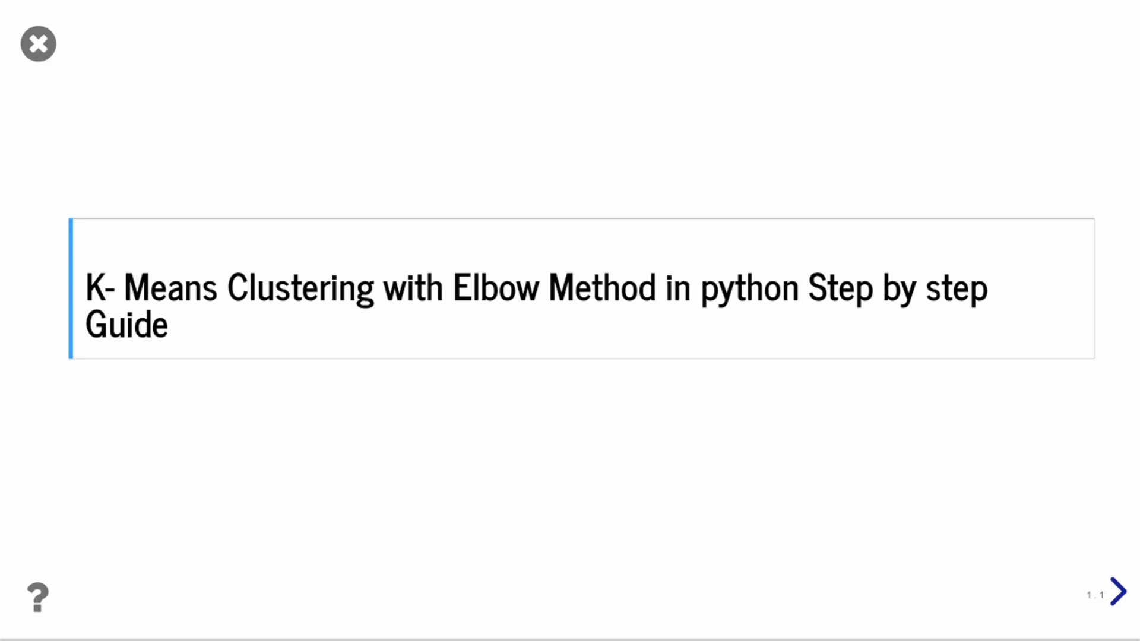
Advance from the title slide through the library-import slides toward the elbow-method slide.
{"action": "left_click", "coordinate": [1123, 596]}
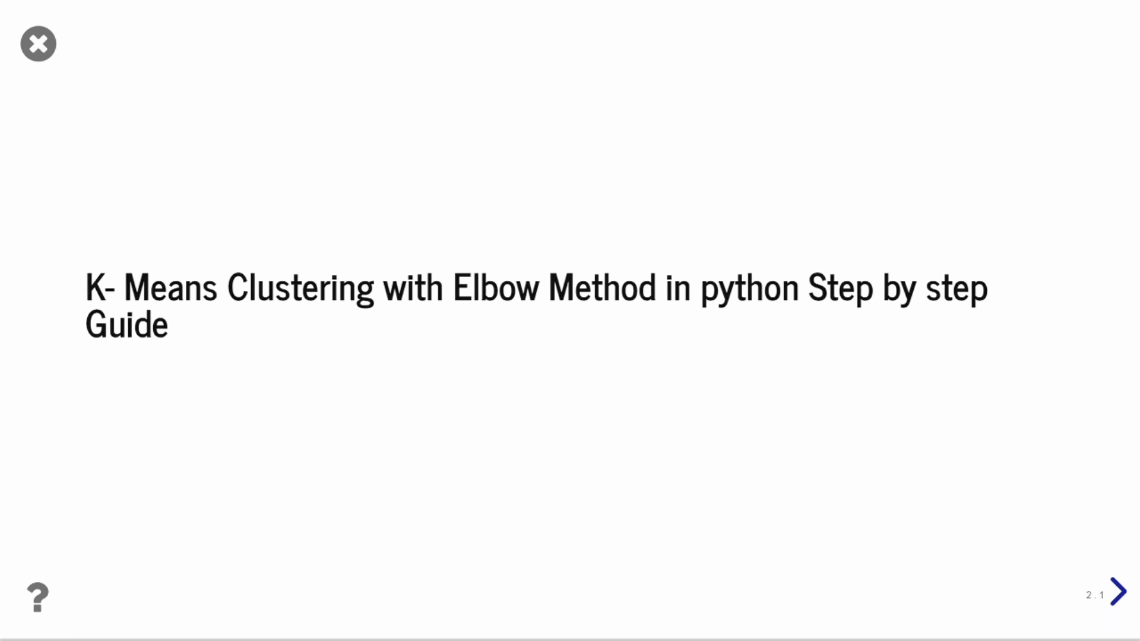
{"action": "left_click", "coordinate": [1120, 595]}
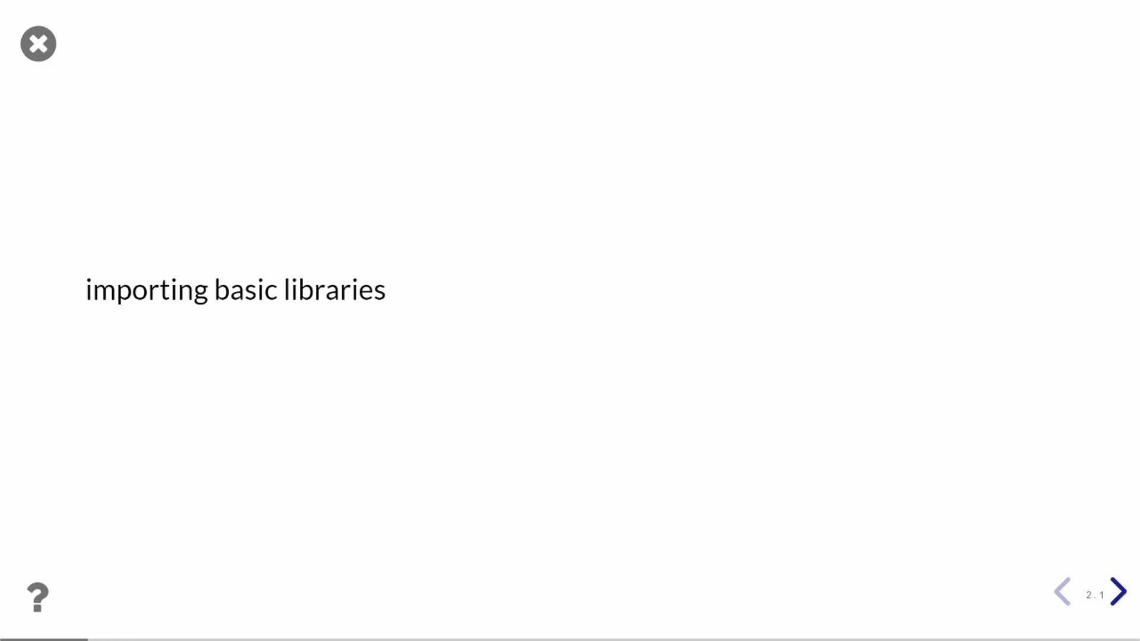
{"action": "left_click", "coordinate": [1119, 590]}
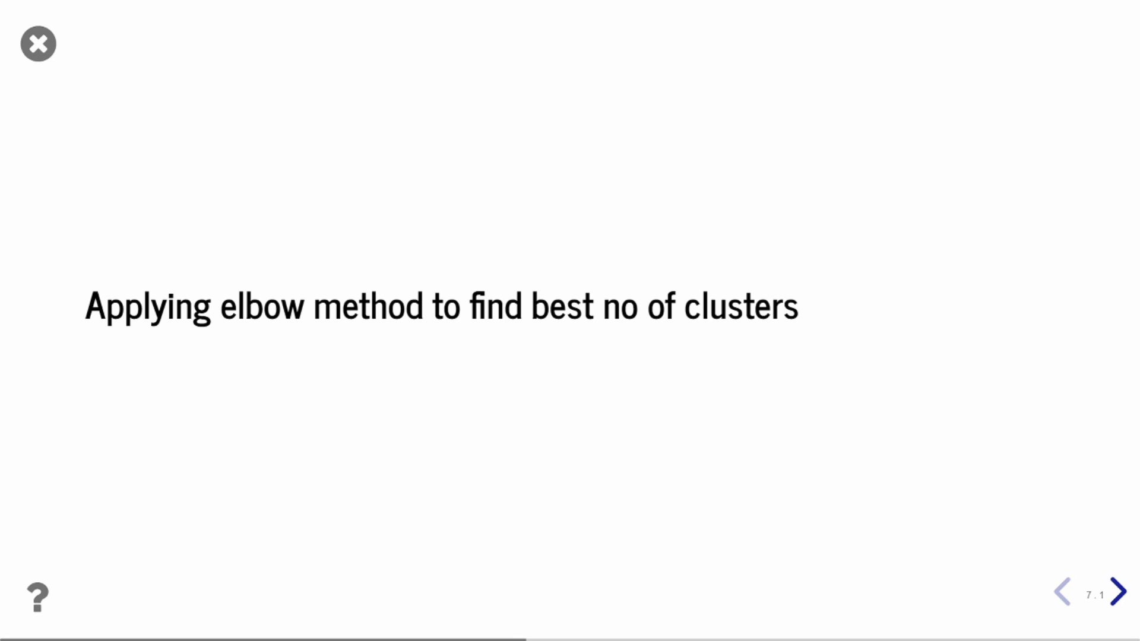
Advance to the cell fitting a 4-cluster KMeans model to the normalized data.
{"action": "left_click", "coordinate": [1116, 589]}
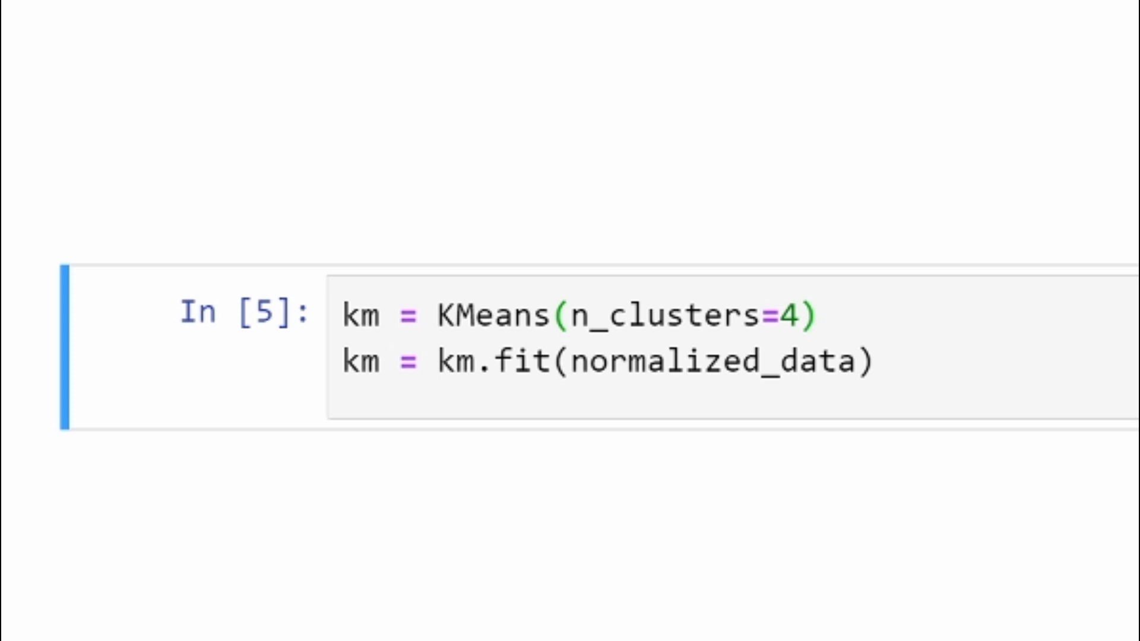
Scroll the labelled dataframe and advance to the box-plot cluster visualization slide.
{"action": "scroll", "scroll_direction": "down", "scroll_amount": 3}
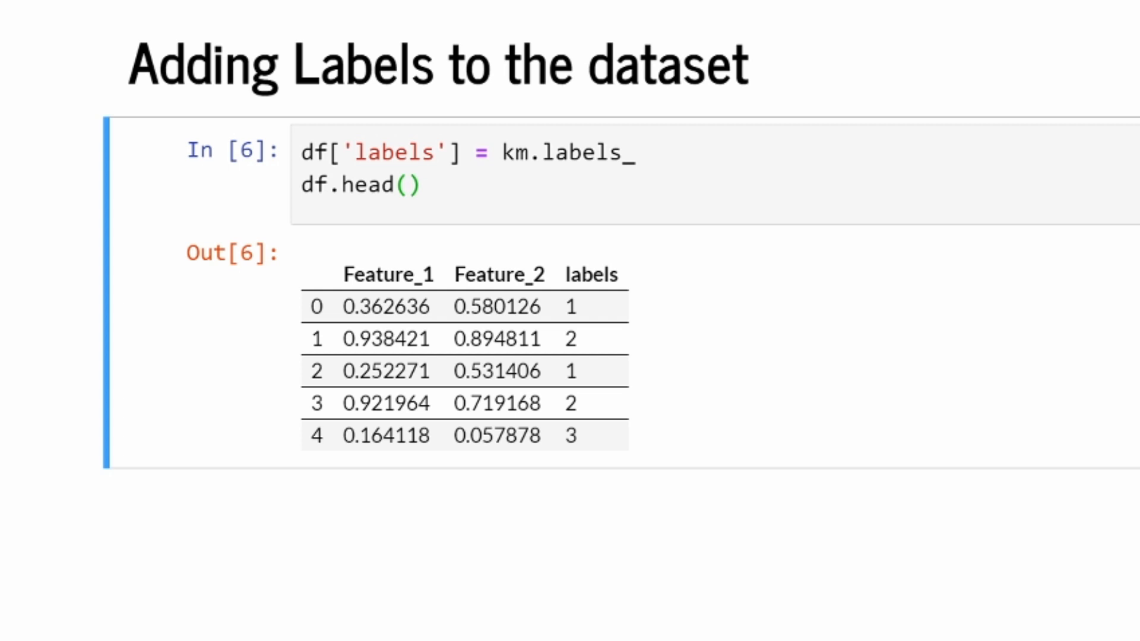
{"action": "left_click", "coordinate": [1119, 594]}
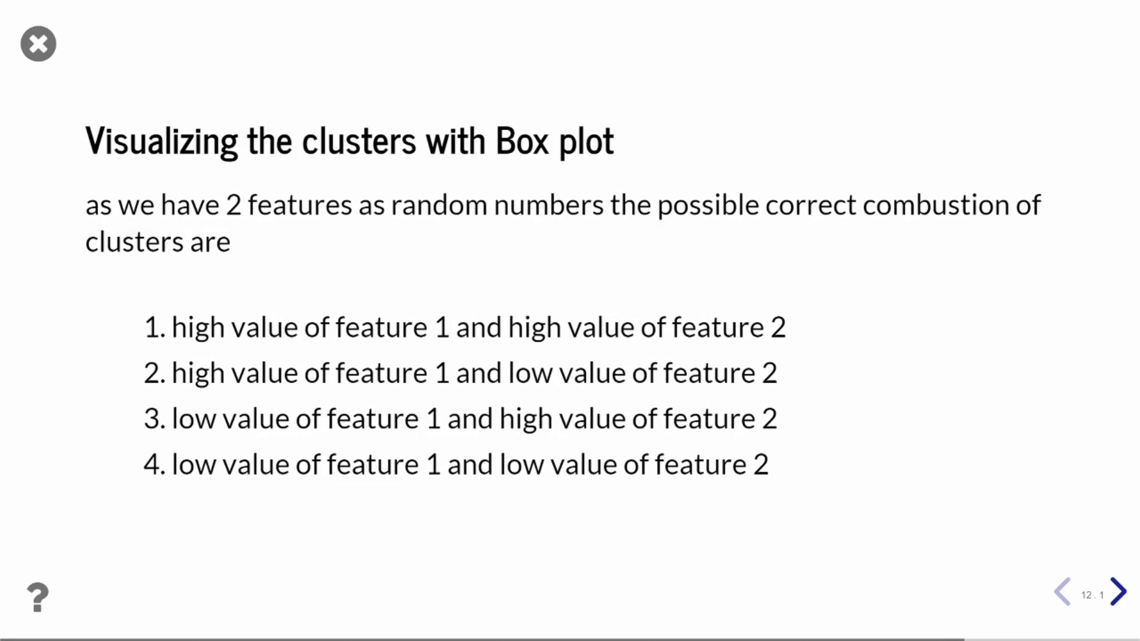
{"action": "left_click", "coordinate": [1123, 592]}
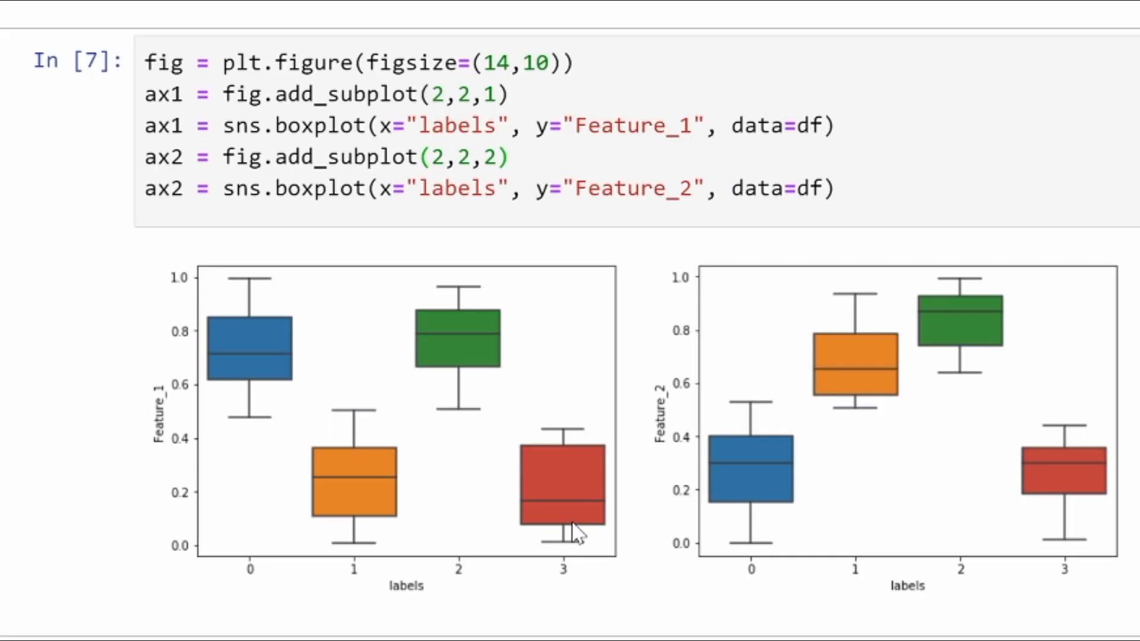
{"action": "mouse_move", "coordinate": [449, 357]}
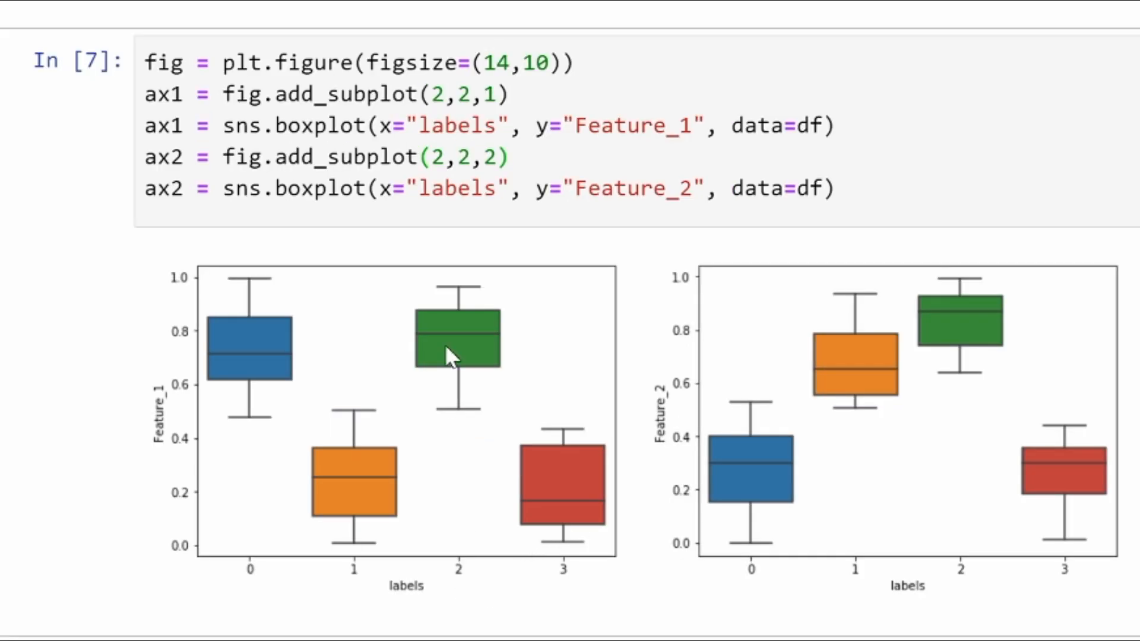
{"action": "mouse_move", "coordinate": [462, 563]}
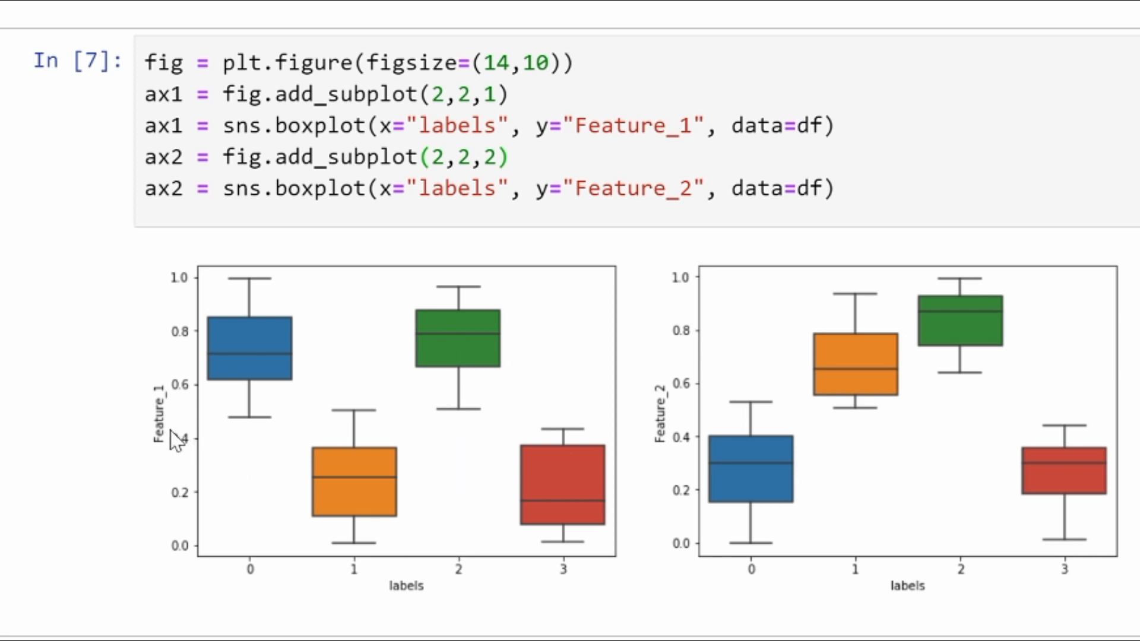
{"action": "mouse_move", "coordinate": [959, 339]}
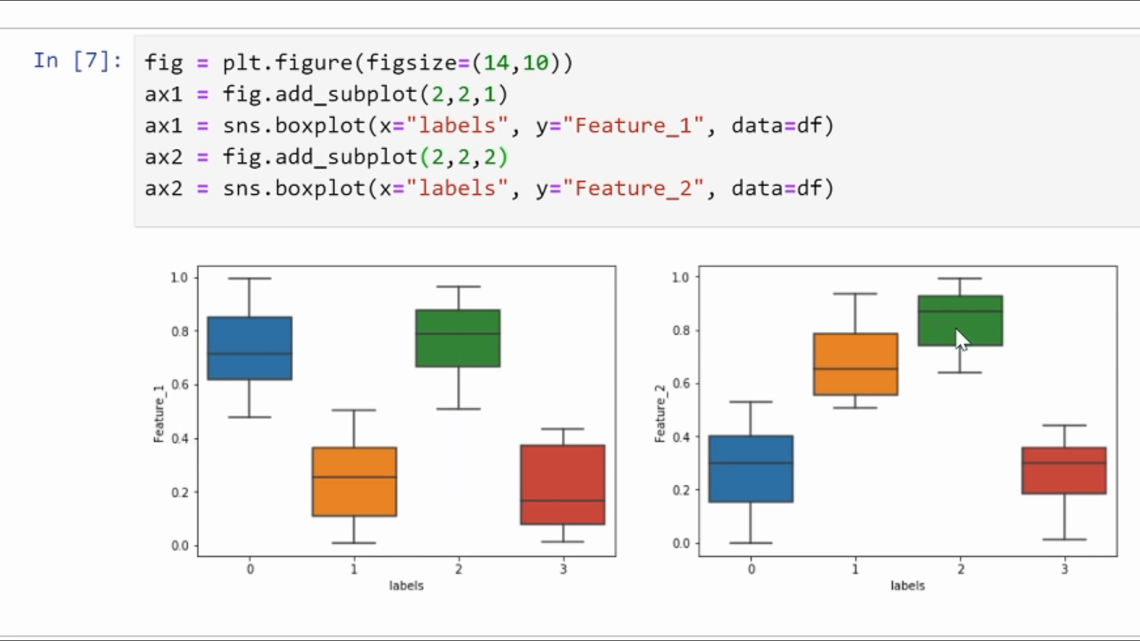
{"action": "mouse_move", "coordinate": [789, 517]}
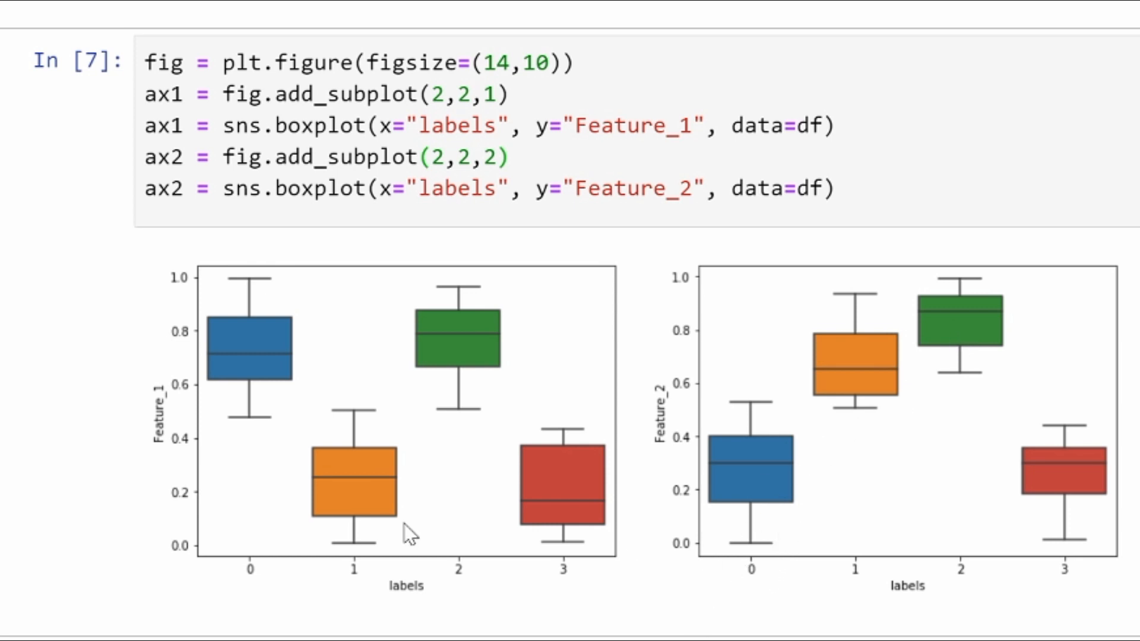
{"action": "mouse_move", "coordinate": [776, 476]}
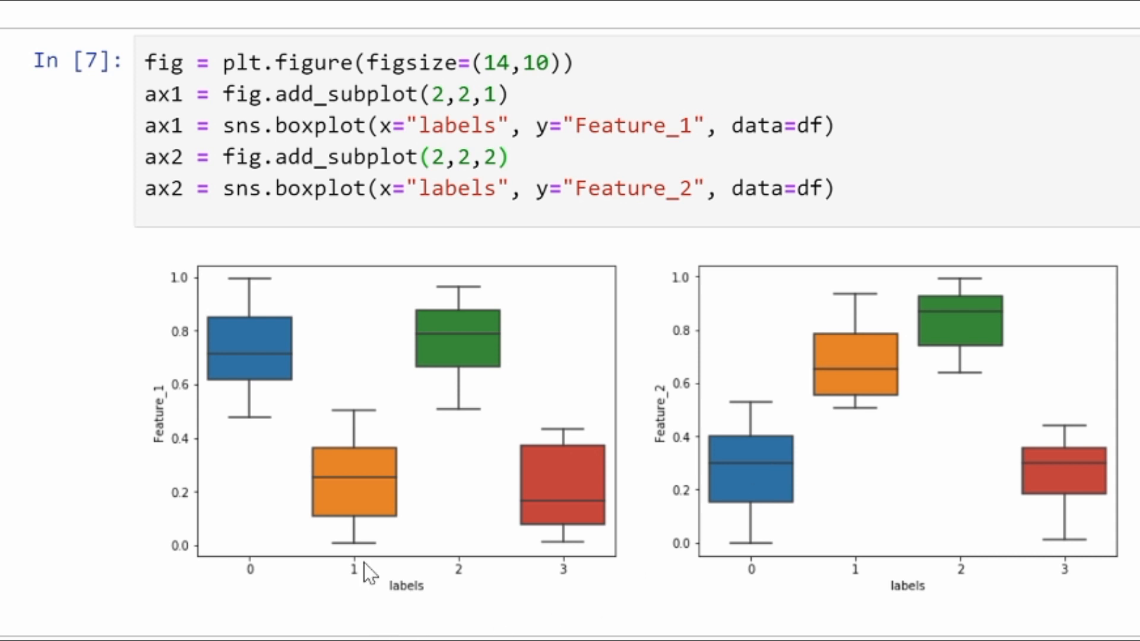
{"action": "mouse_move", "coordinate": [888, 384]}
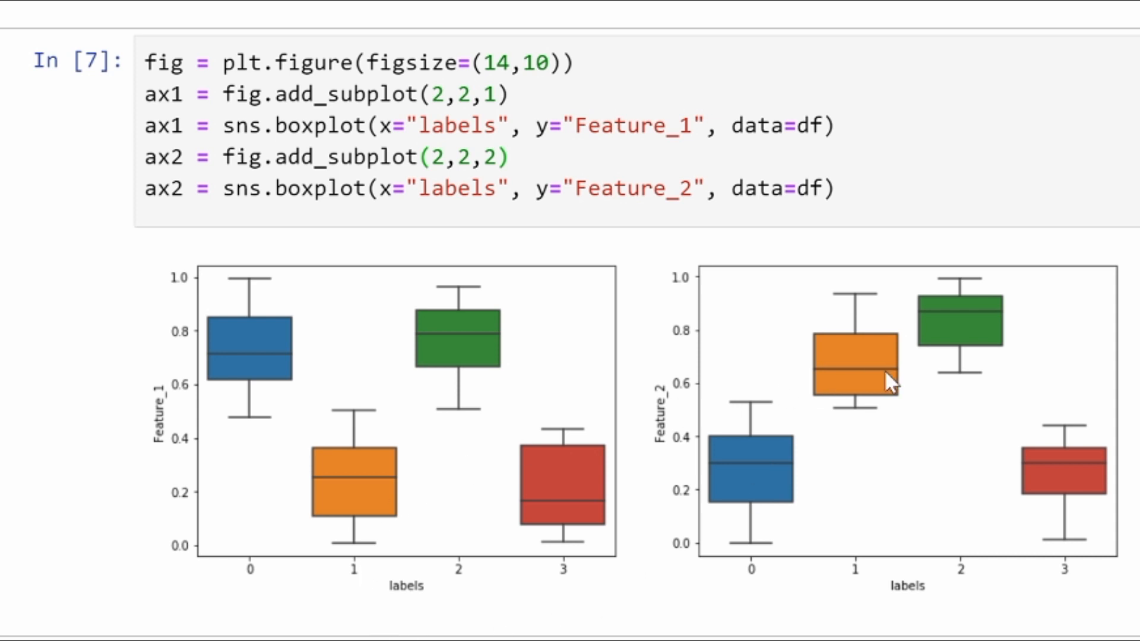
{"action": "mouse_move", "coordinate": [379, 536]}
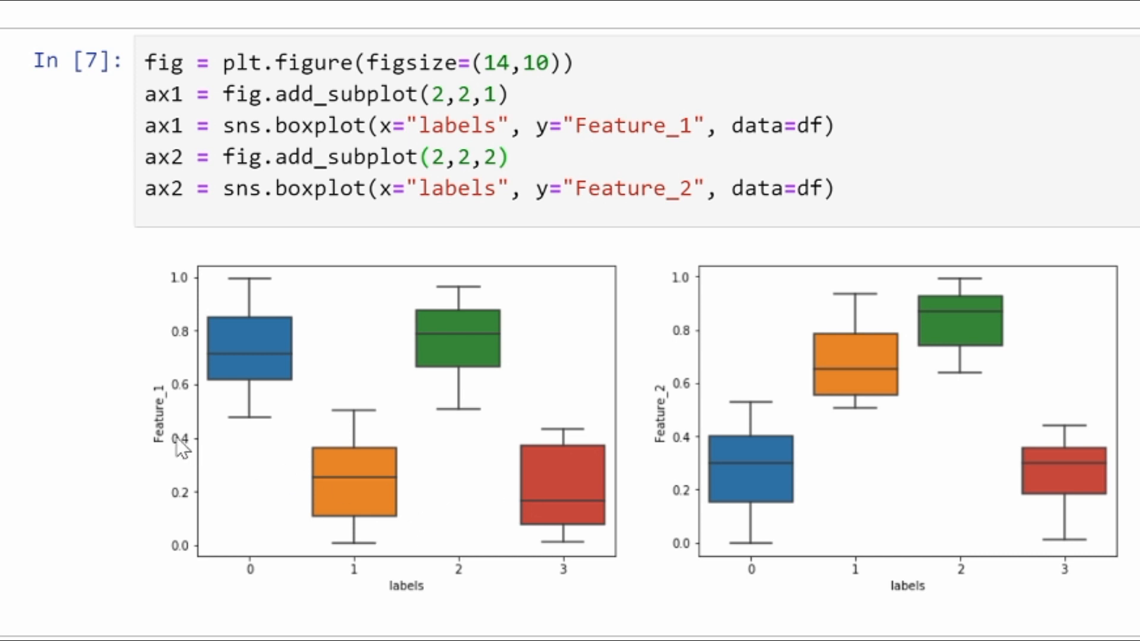
{"action": "mouse_move", "coordinate": [589, 527]}
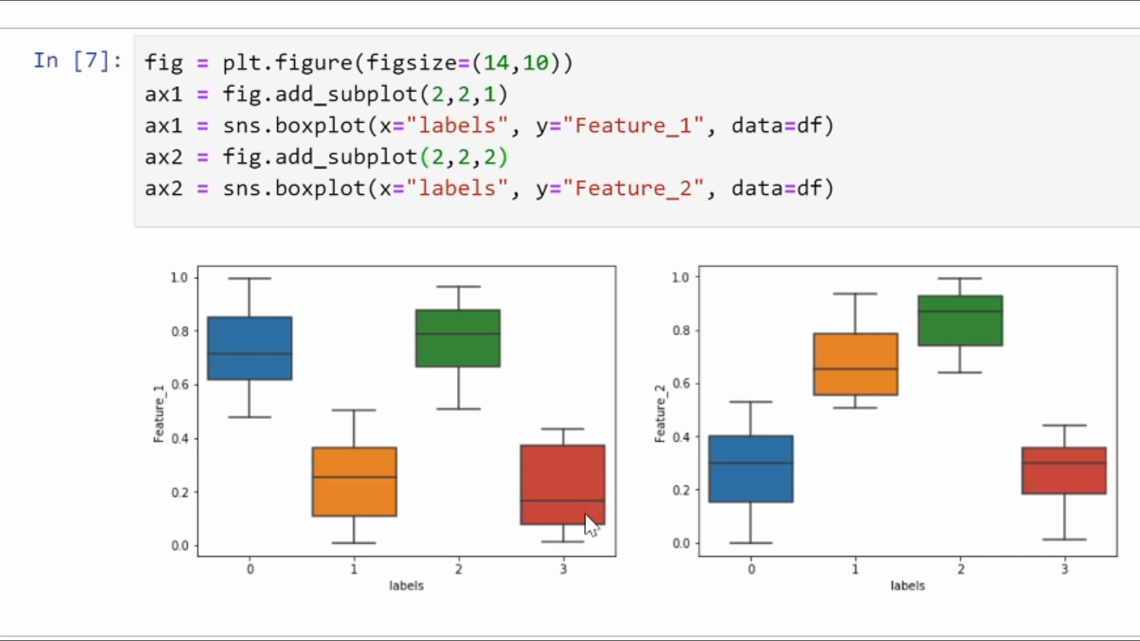
{"action": "mouse_move", "coordinate": [993, 548]}
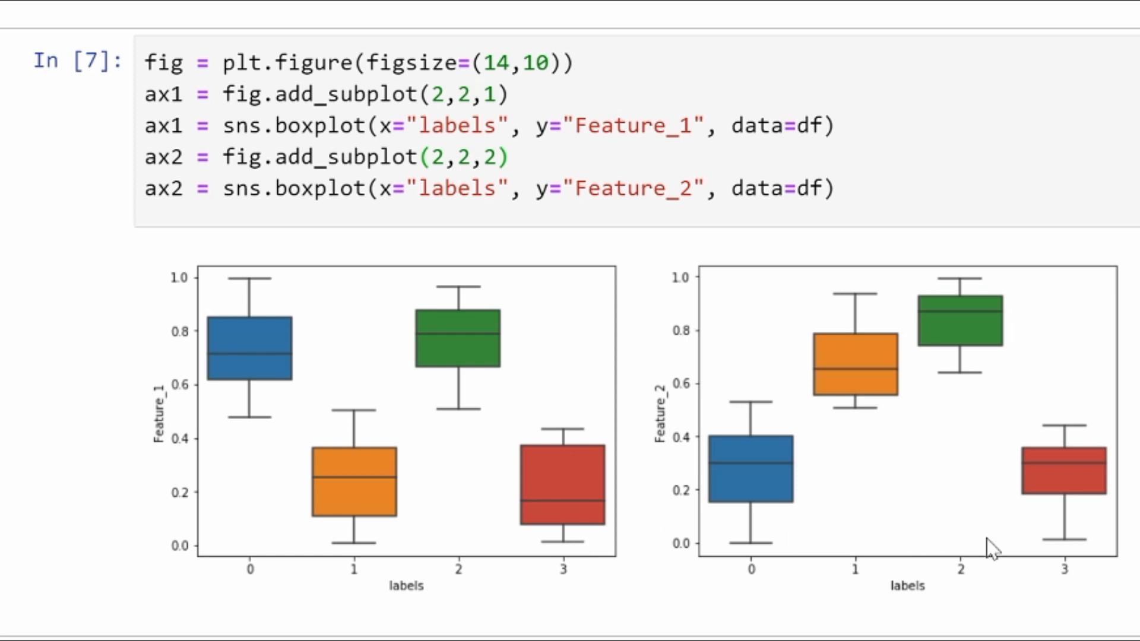
{"action": "mouse_move", "coordinate": [1083, 534]}
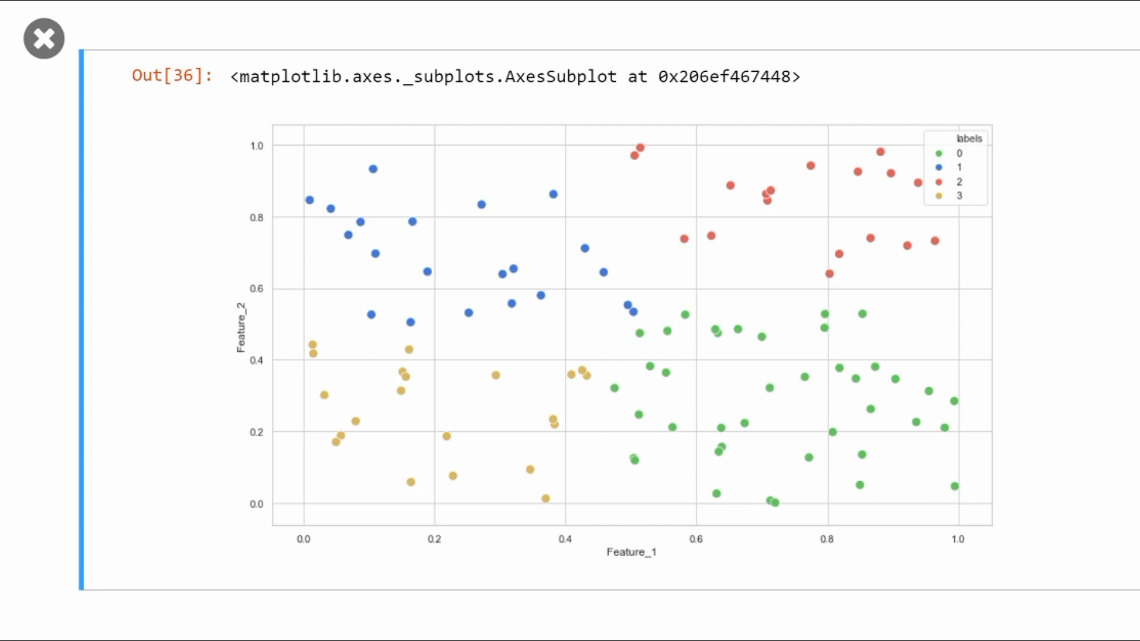
{"action": "mouse_move", "coordinate": [745, 402]}
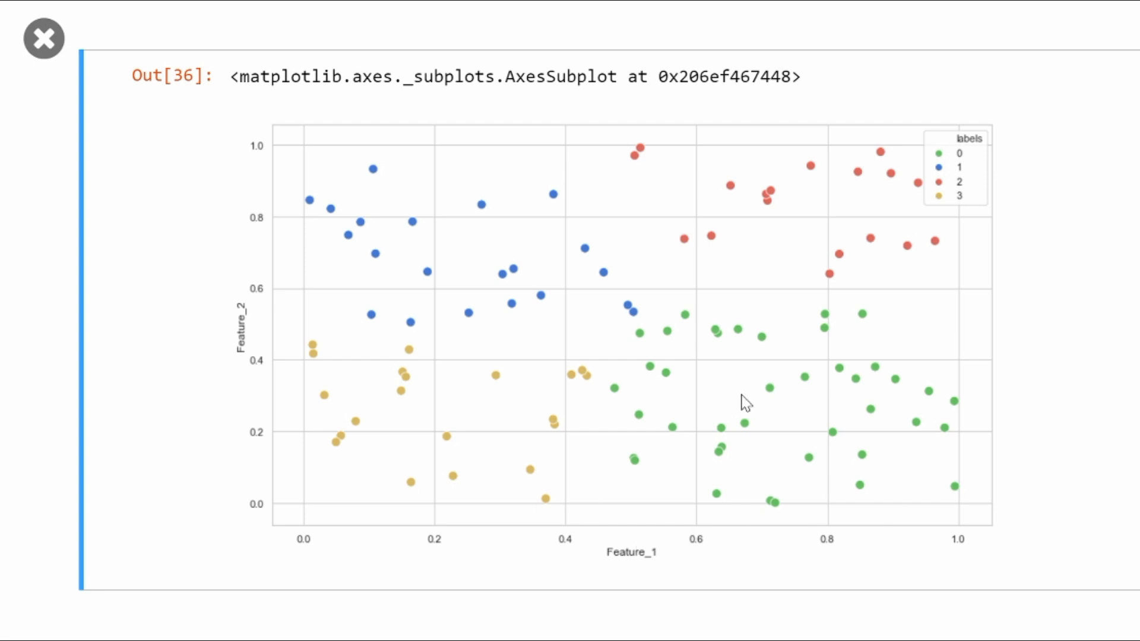
{"action": "mouse_move", "coordinate": [862, 440]}
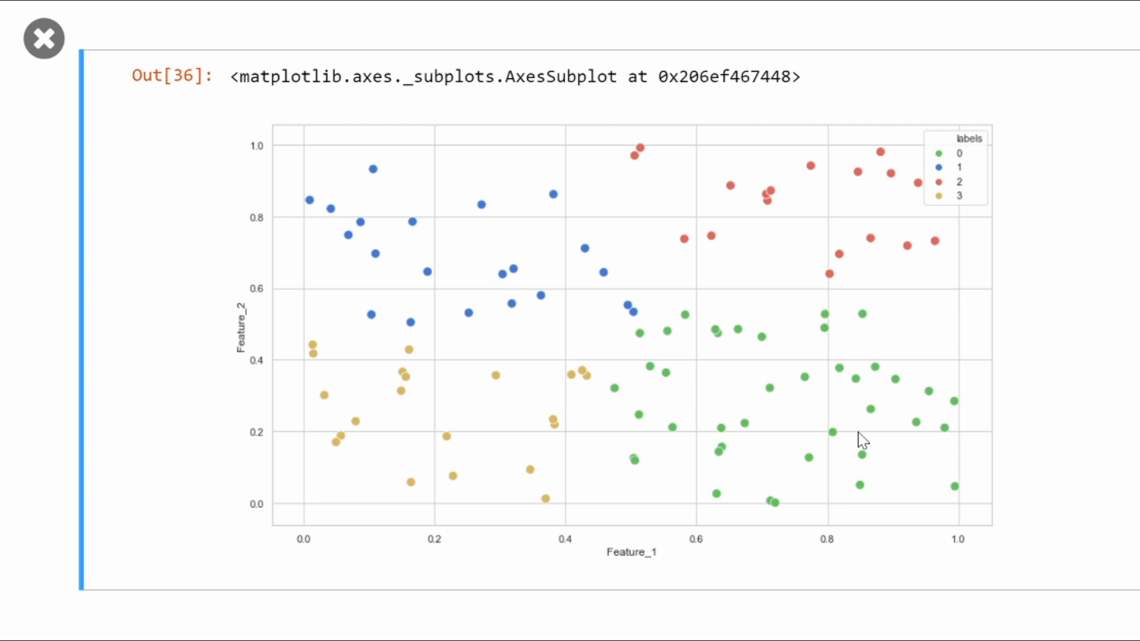
{"action": "mouse_move", "coordinate": [434, 437]}
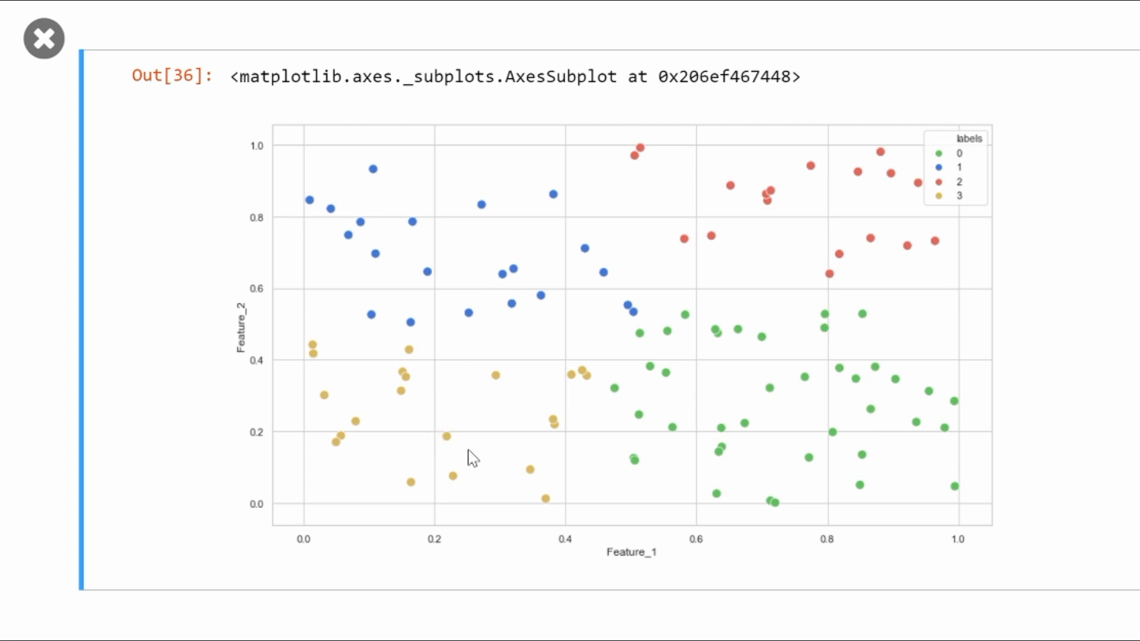
{"action": "mouse_move", "coordinate": [486, 266]}
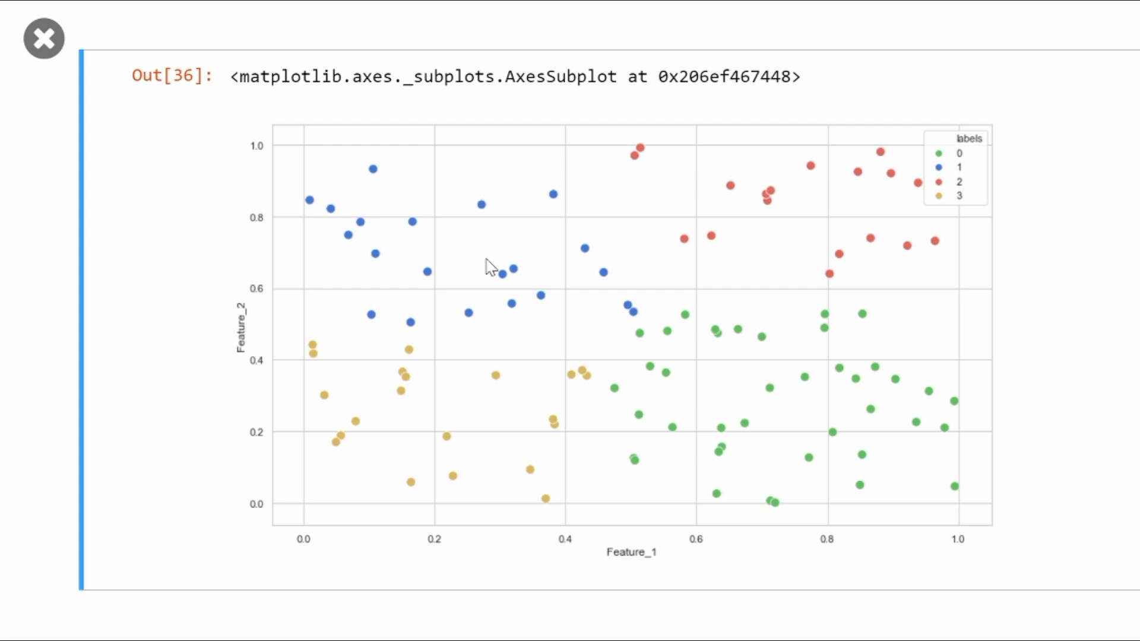
{"action": "mouse_move", "coordinate": [759, 231]}
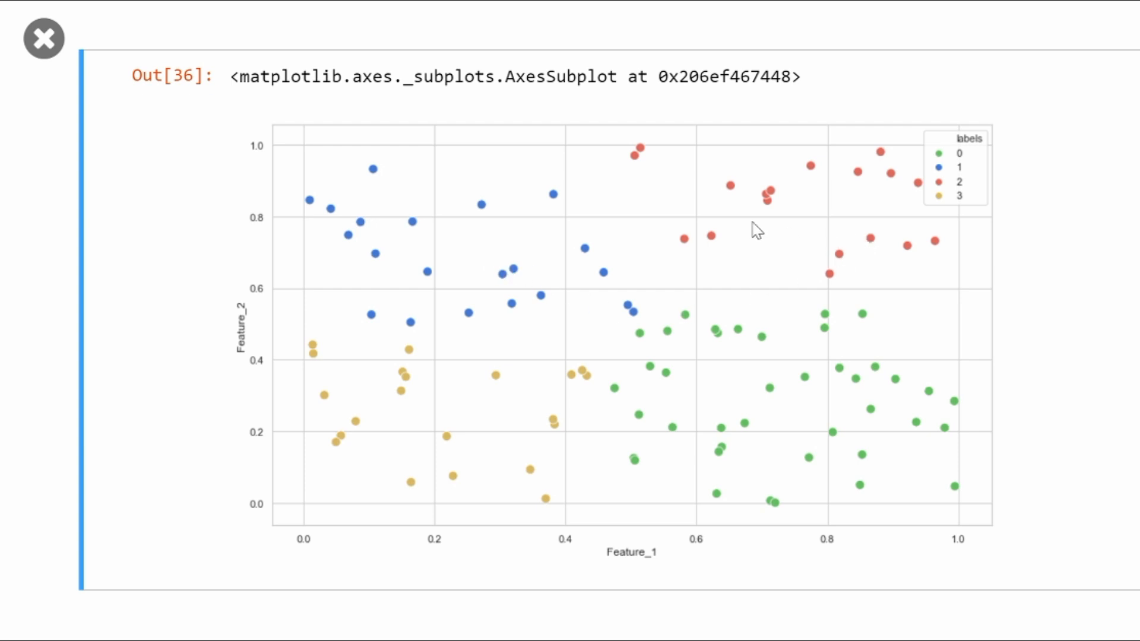
{"action": "mouse_move", "coordinate": [820, 445]}
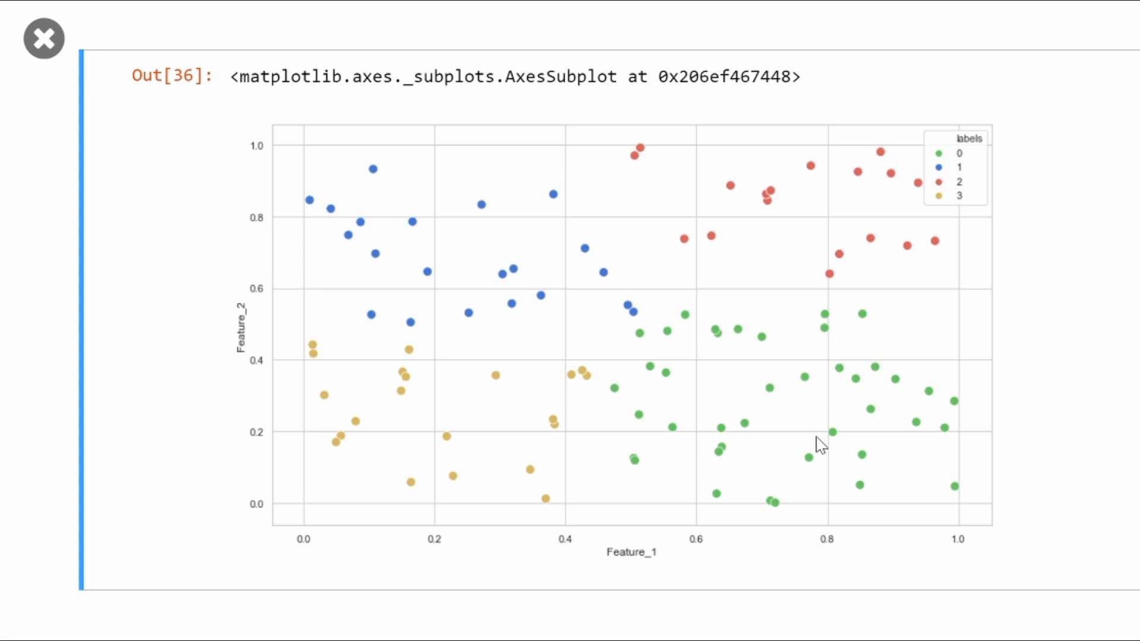